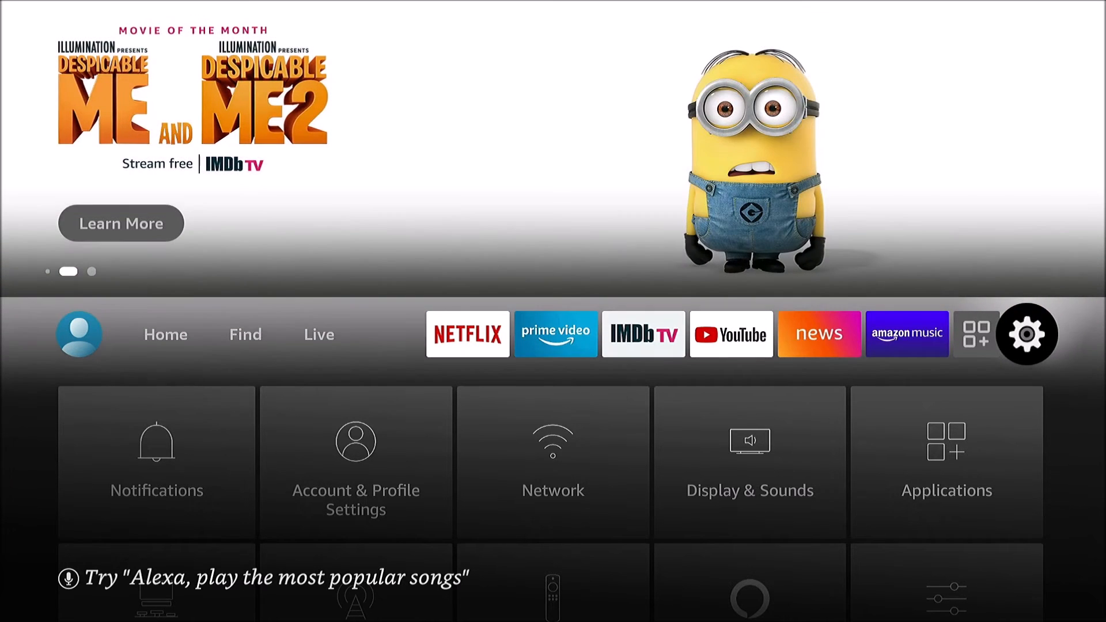
Move along the home screen row to the gear icon and enter Settings.
click(79, 334)
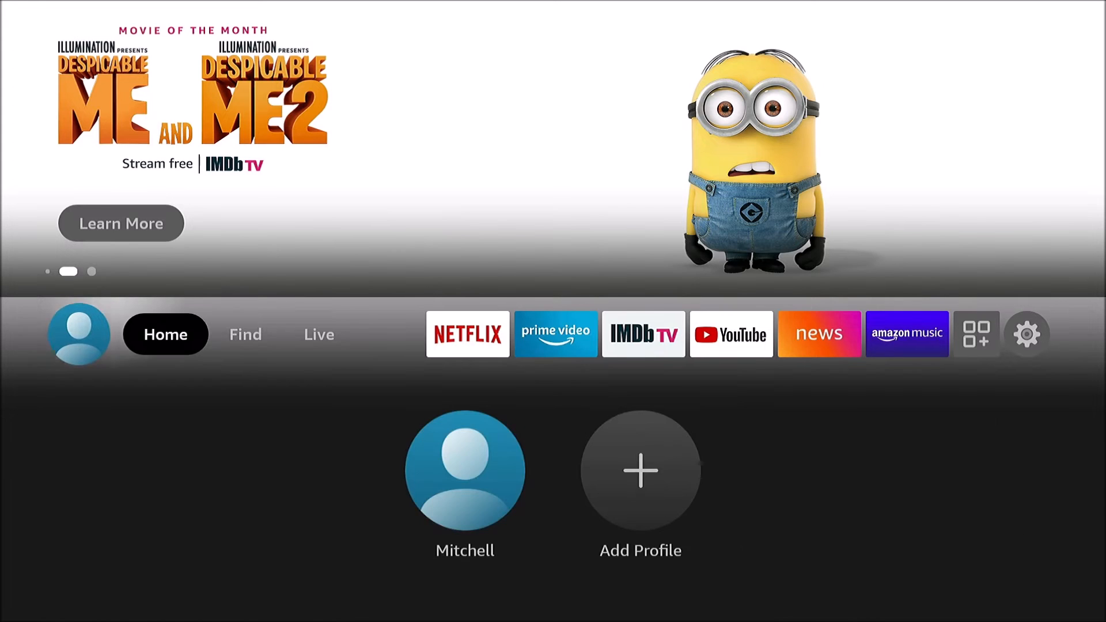
click(464, 469)
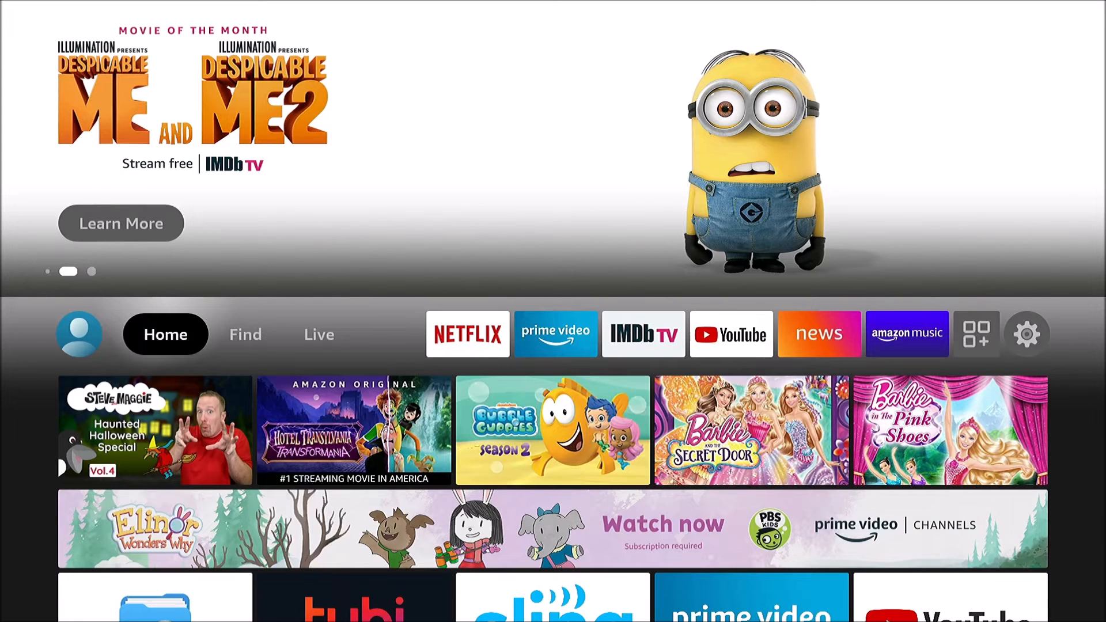
click(318, 334)
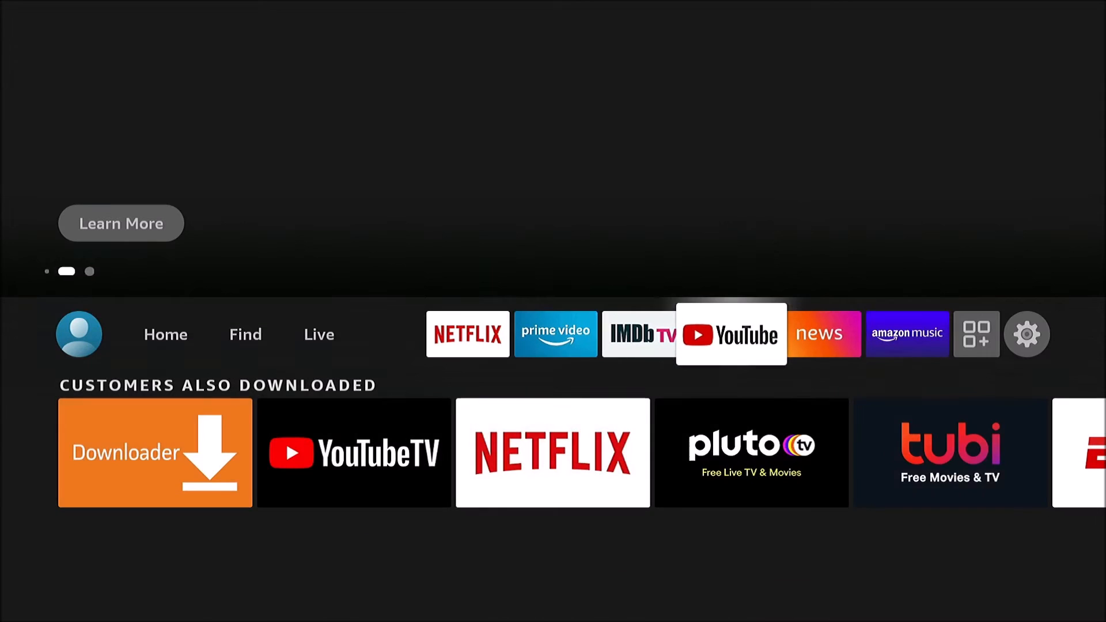
click(1027, 334)
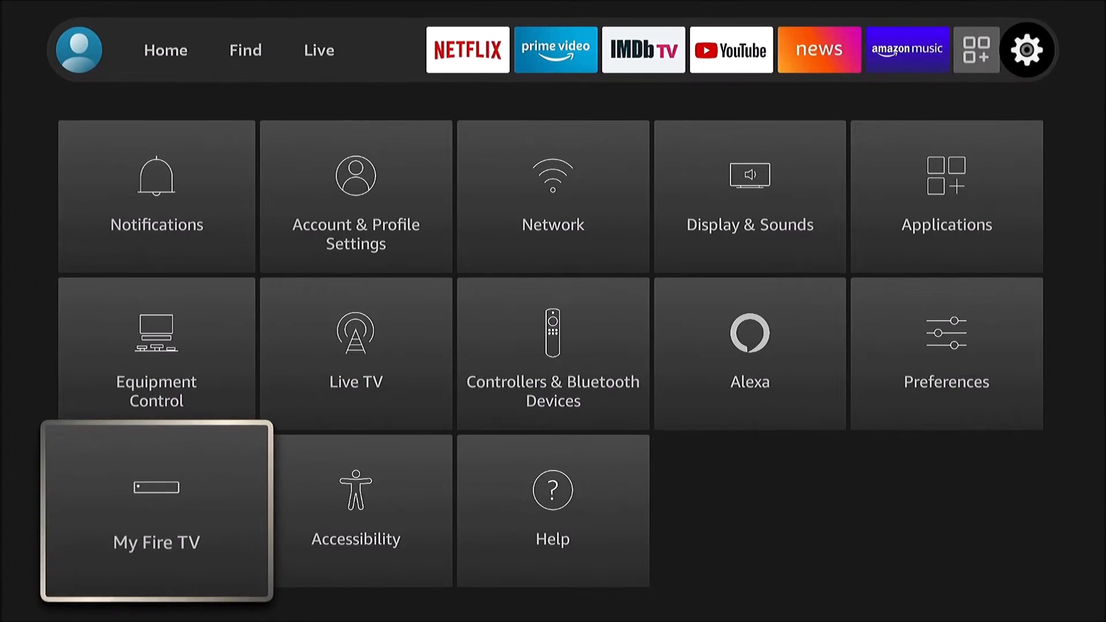
Enter the Network section listing TwinkleFaery_5GEXT as the connected Wi-Fi.
click(155, 509)
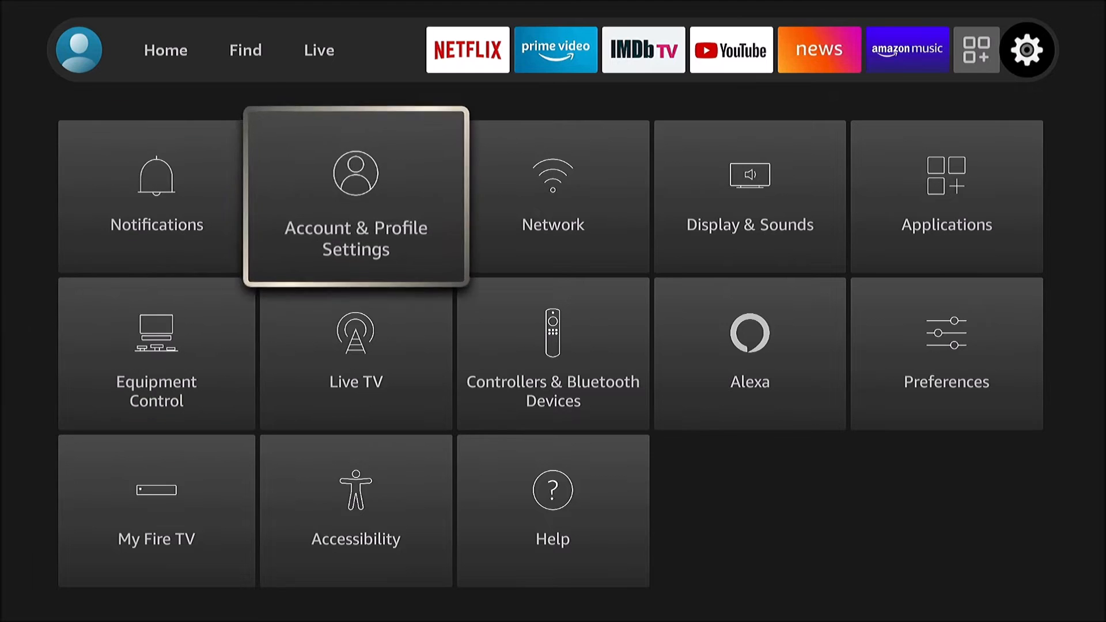
click(552, 196)
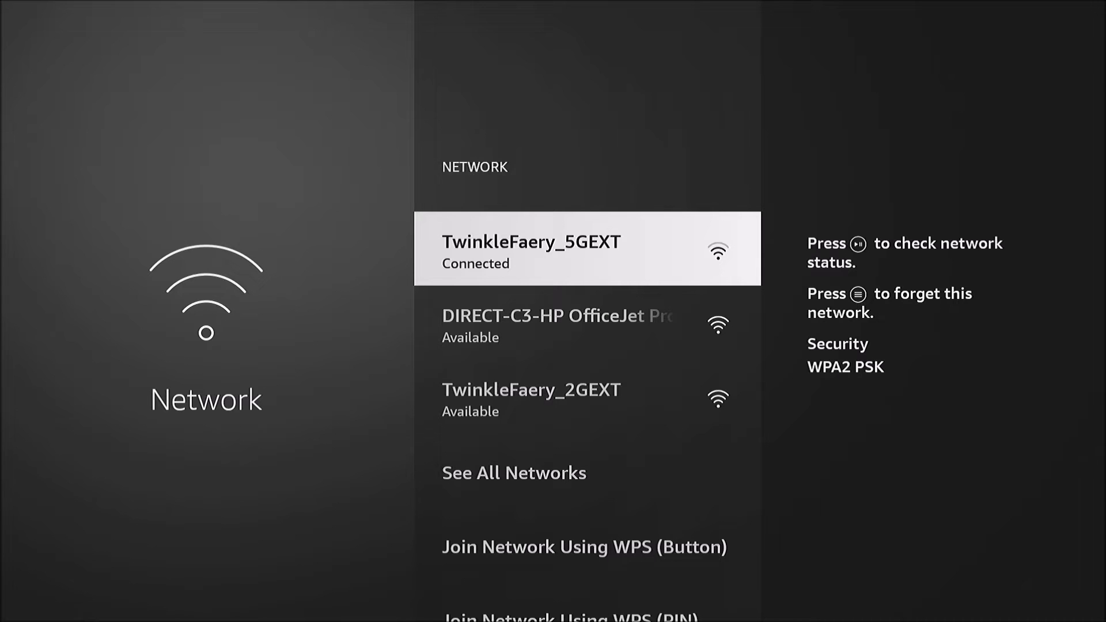
Forget TwinkleFaery_5GEXT via the Menu button and scroll back down to it.
key(menu)
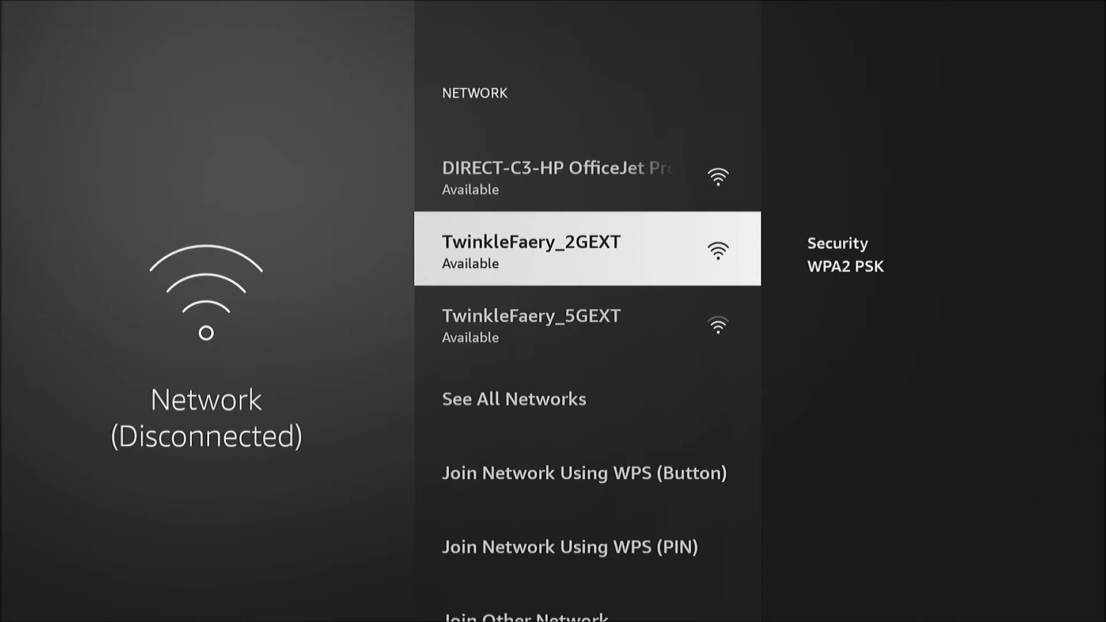
scroll(down, 3)
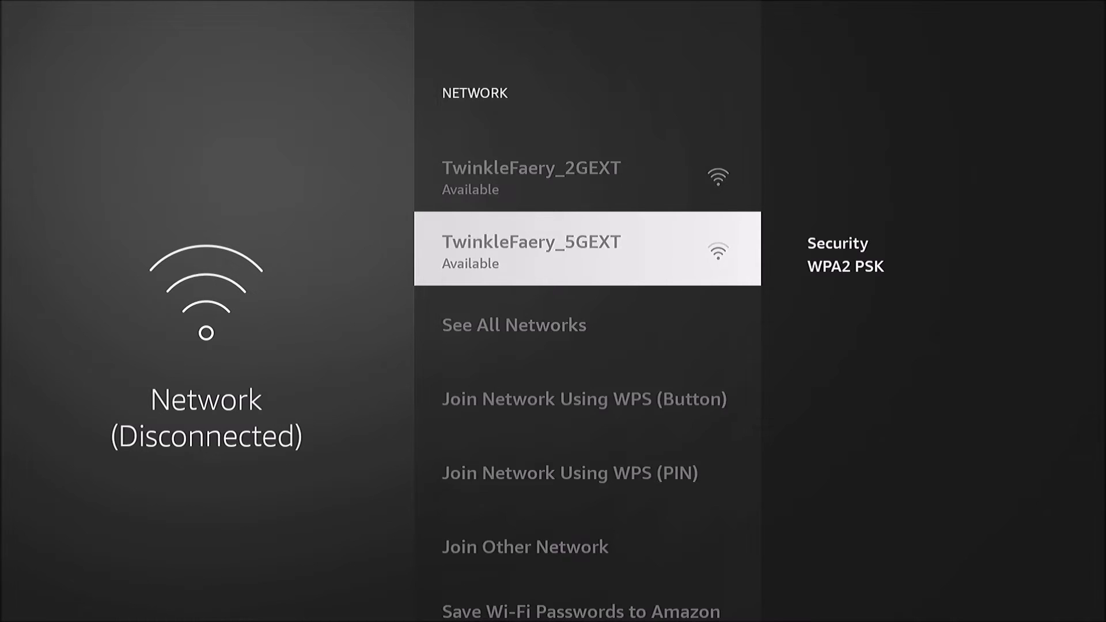
Select TwinkleFaery_5GEXT and choose Advanced to begin manual IP entry.
click(585, 249)
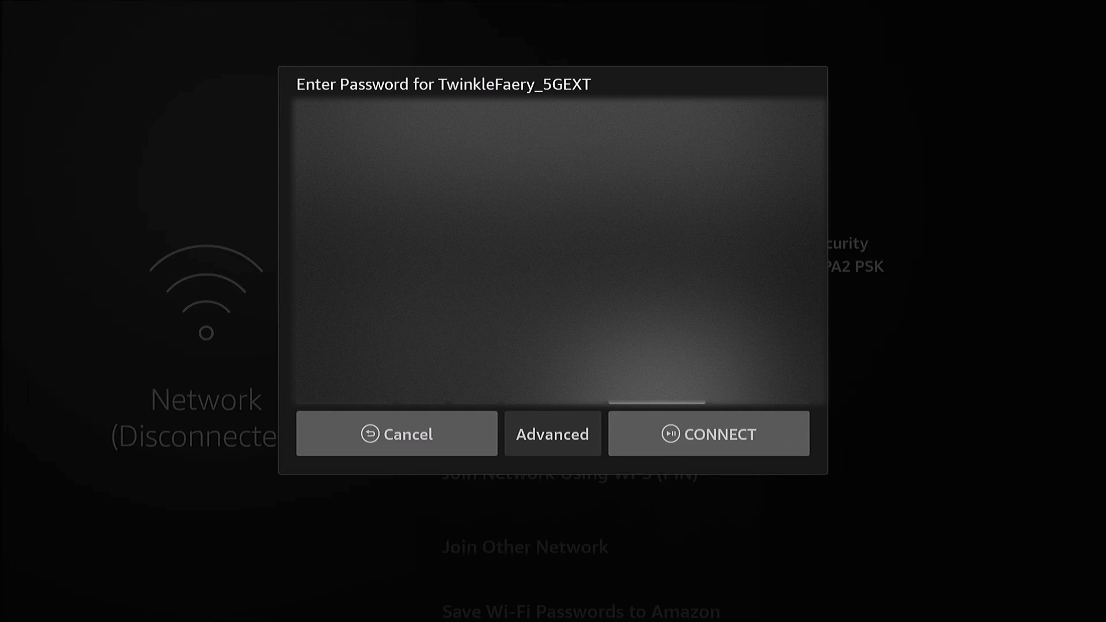
mouse_move(552, 435)
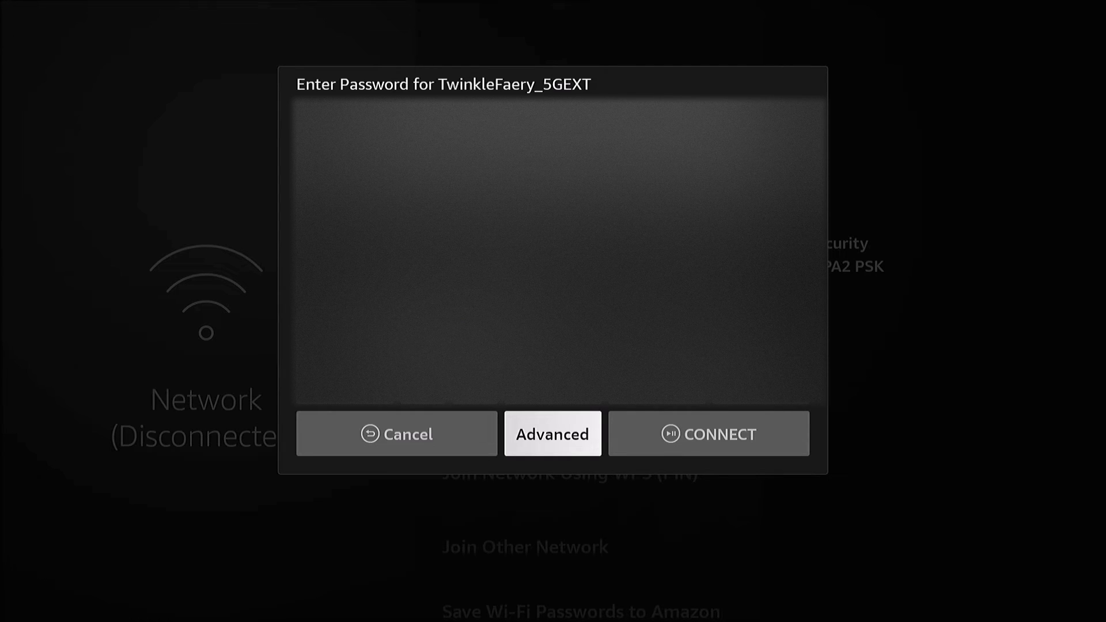
click(552, 433)
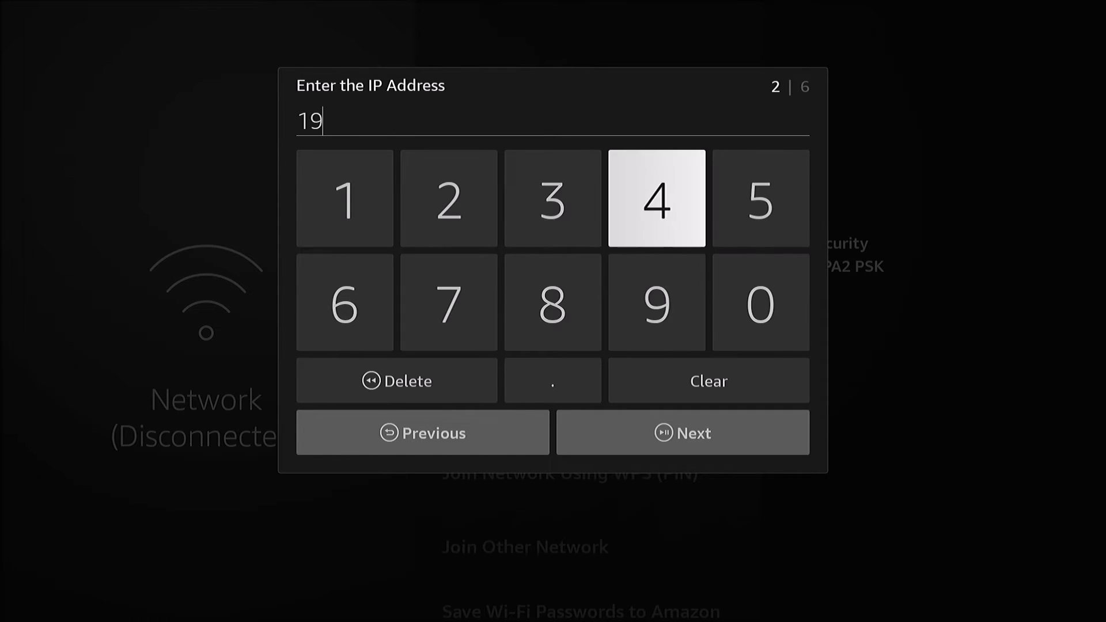
Finish the static IP address 192.168.1.113 and advance to the Gateway step.
click(552, 381)
text(2.168.)
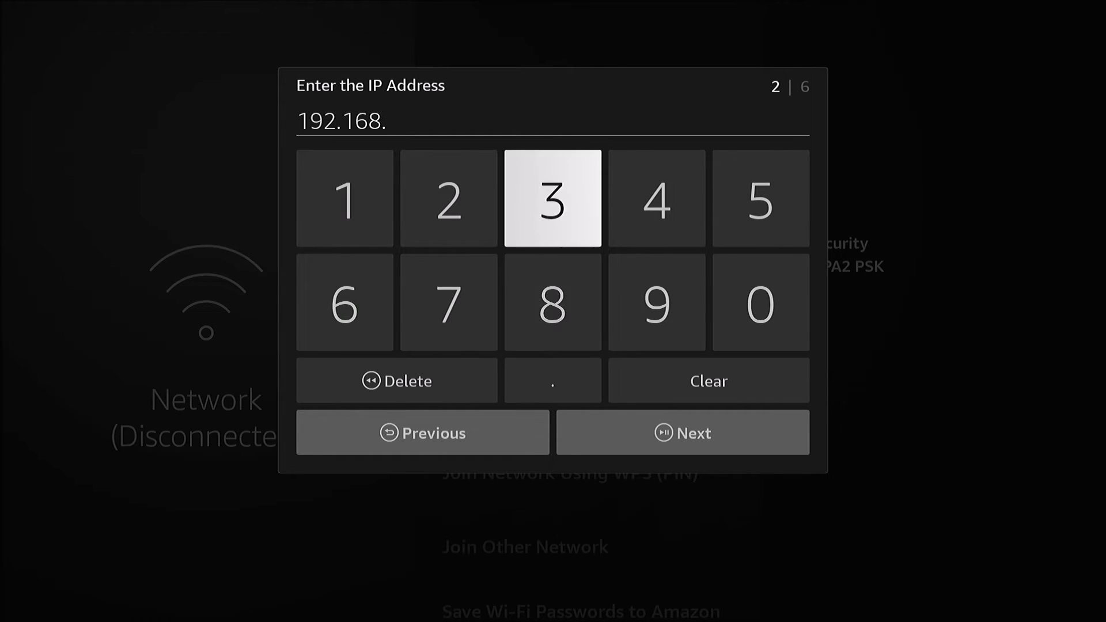
click(344, 197)
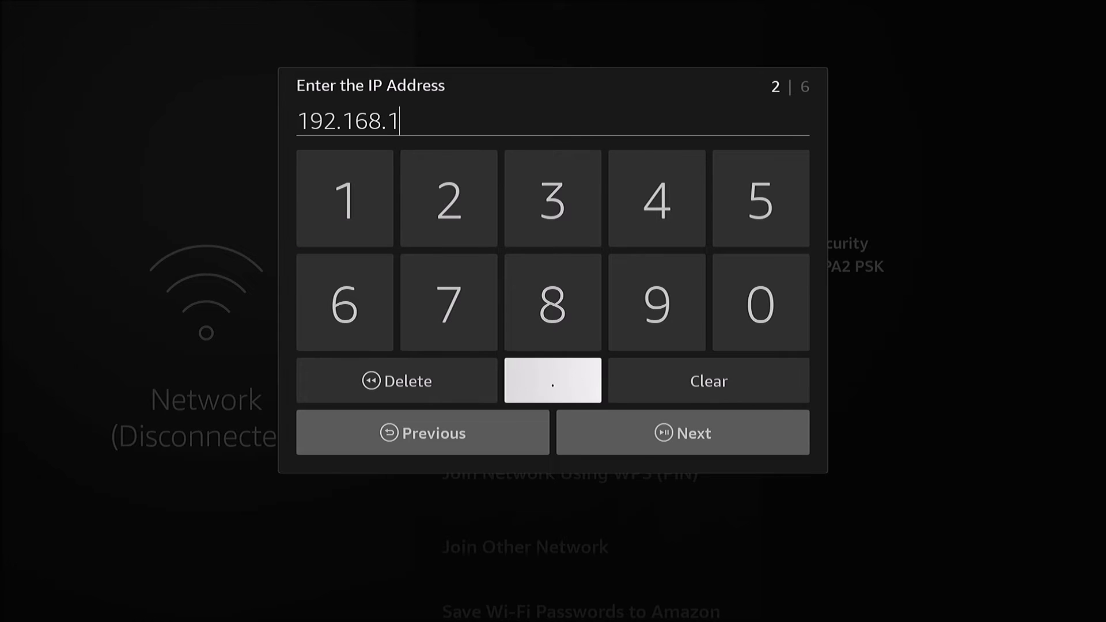
click(552, 380)
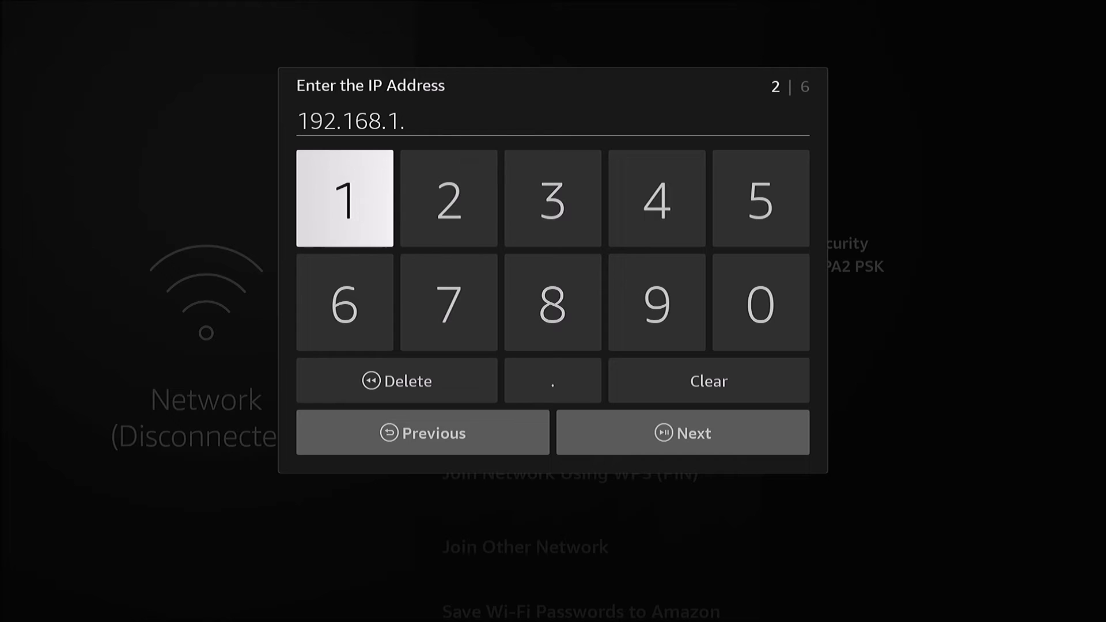
click(344, 197)
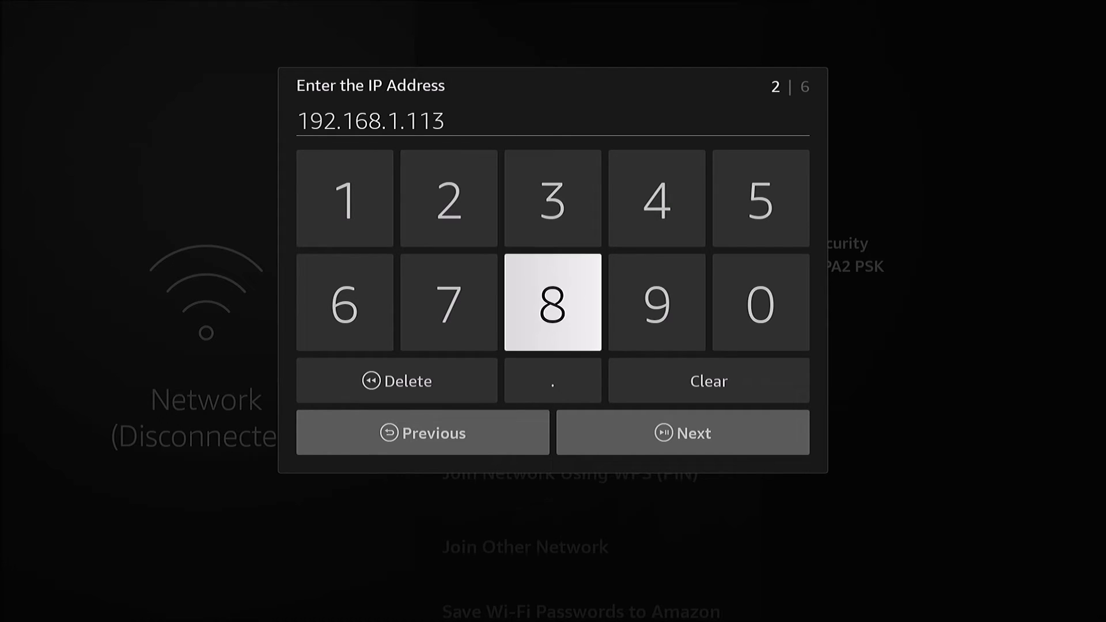
mouse_move(681, 433)
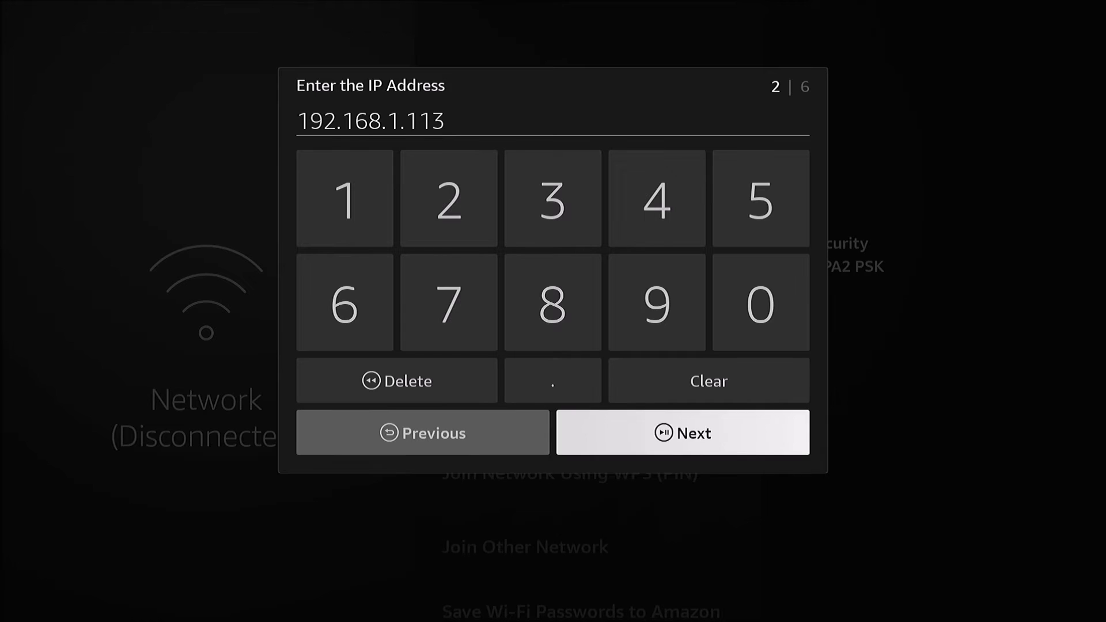
click(681, 432)
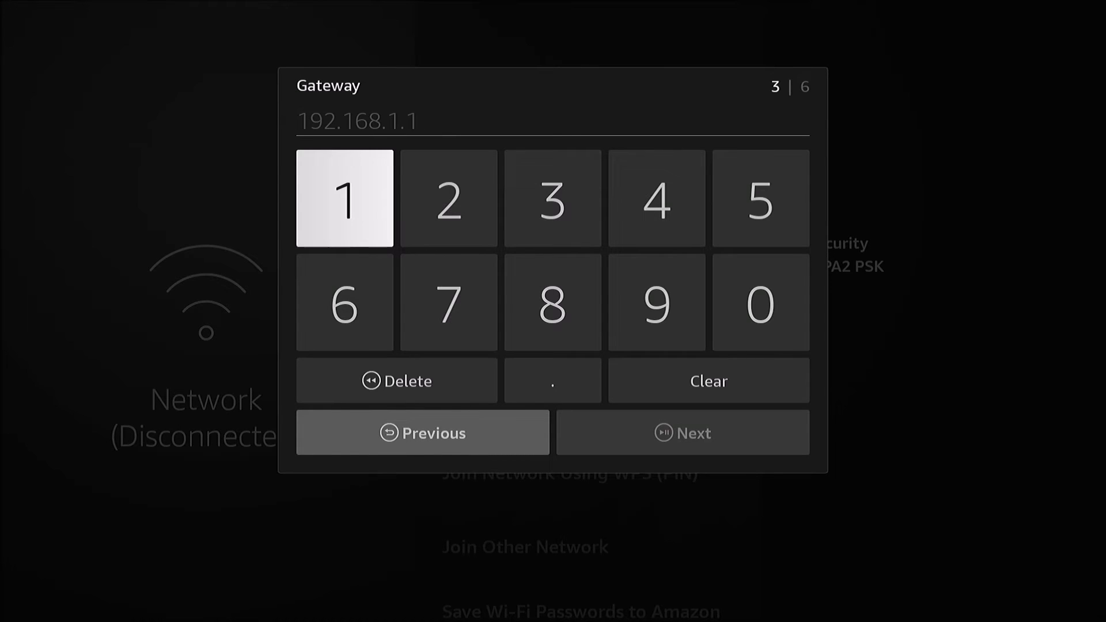
Enter gateway 192.168.1.1 and continue to the network prefix length.
click(655, 302)
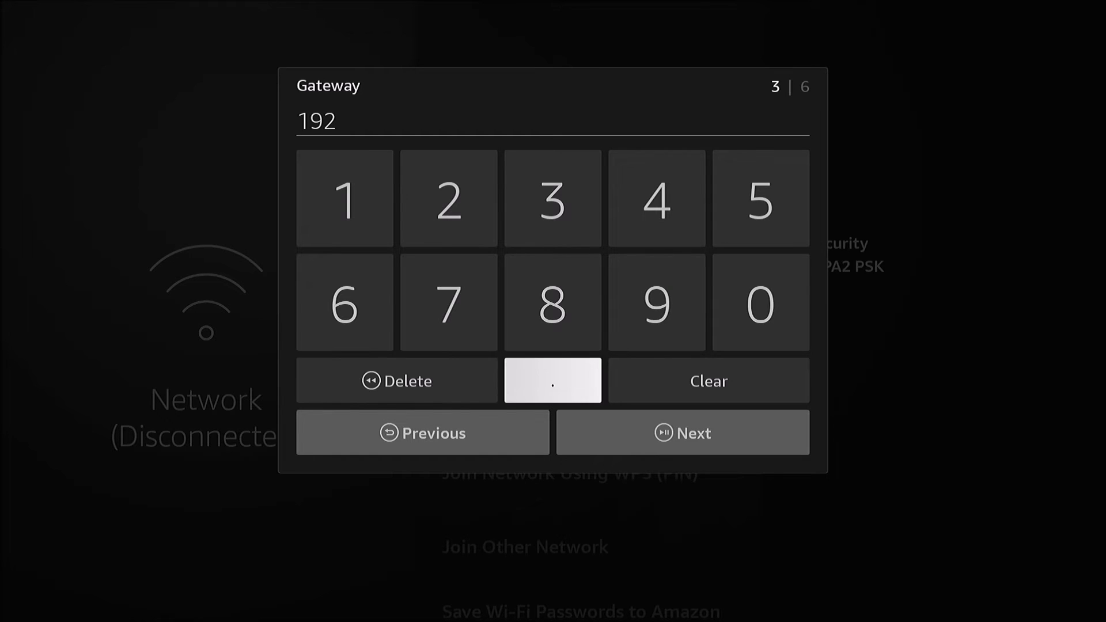
click(552, 380)
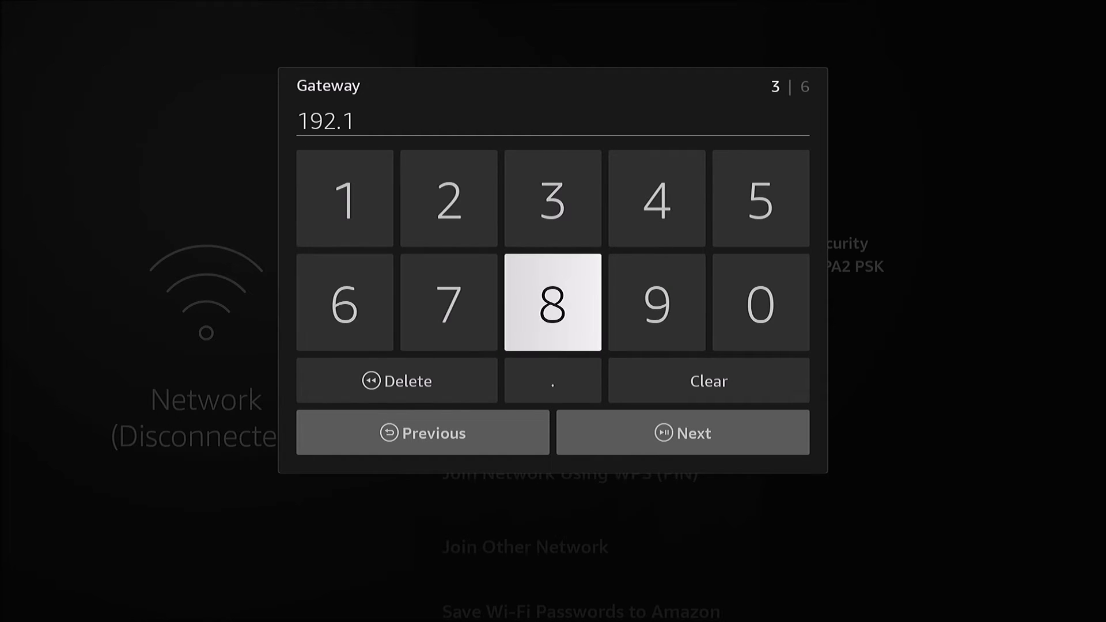
click(552, 304)
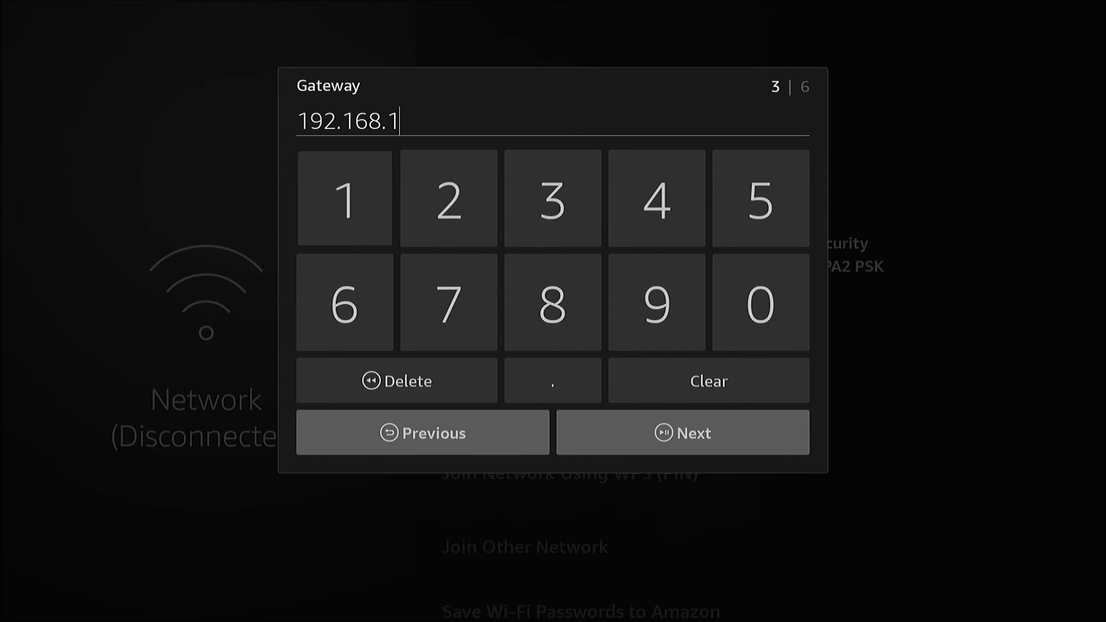
click(552, 380)
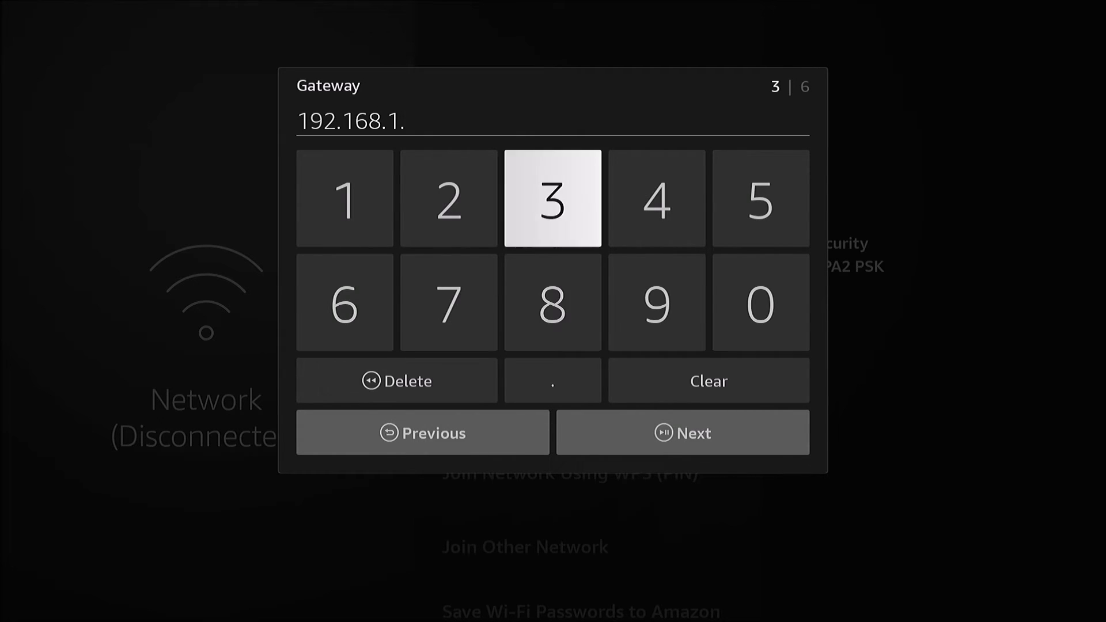
click(345, 197)
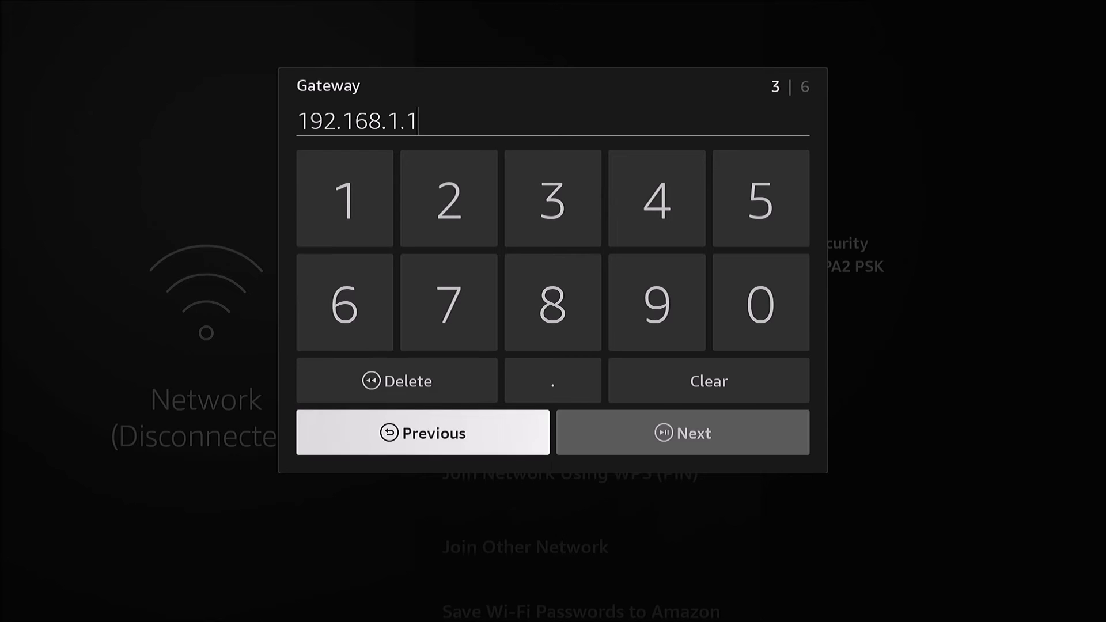
click(681, 432)
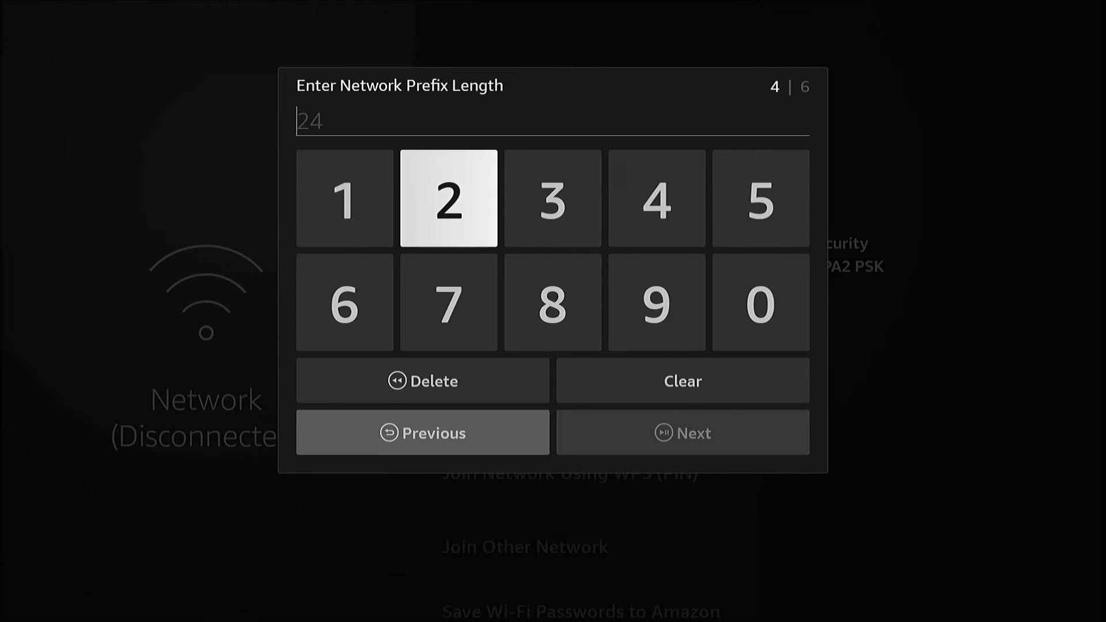
mouse_move(654, 197)
text(24)
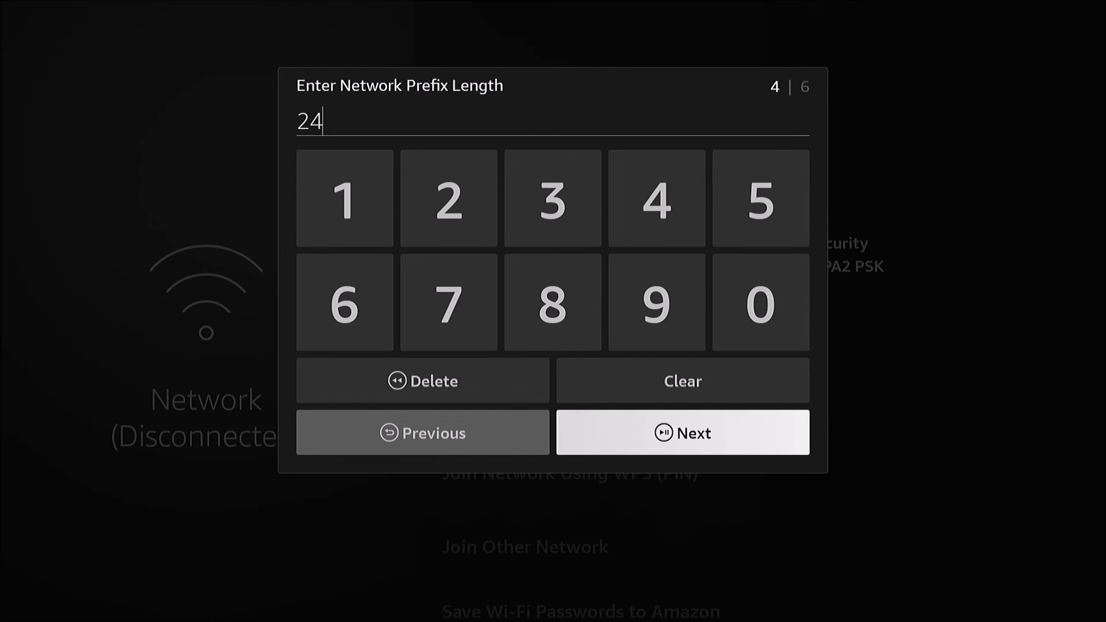
Confirm prefix length 24 and continue to DNS 1.
click(683, 432)
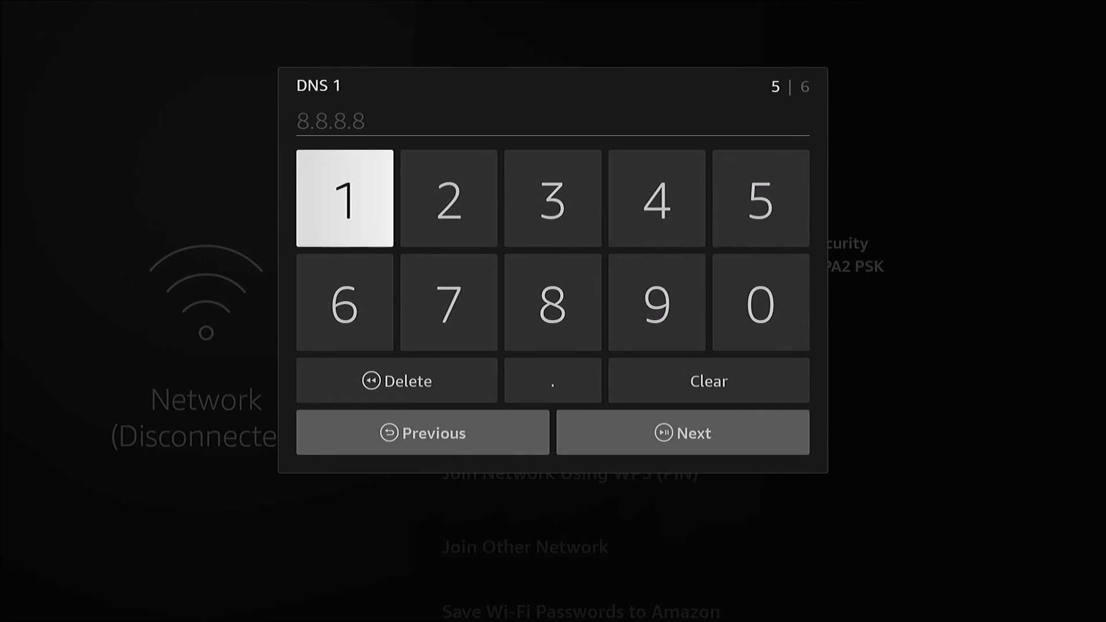
Enter DNS 1 as 8.8.8.8 and continue to DNS 2.
click(552, 301)
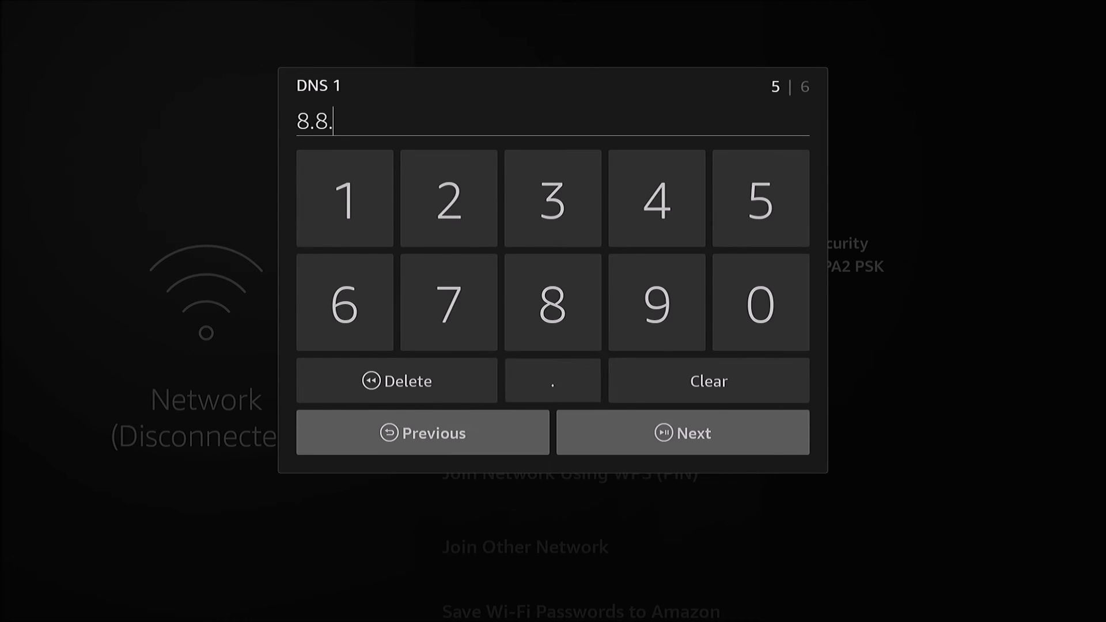
click(552, 303)
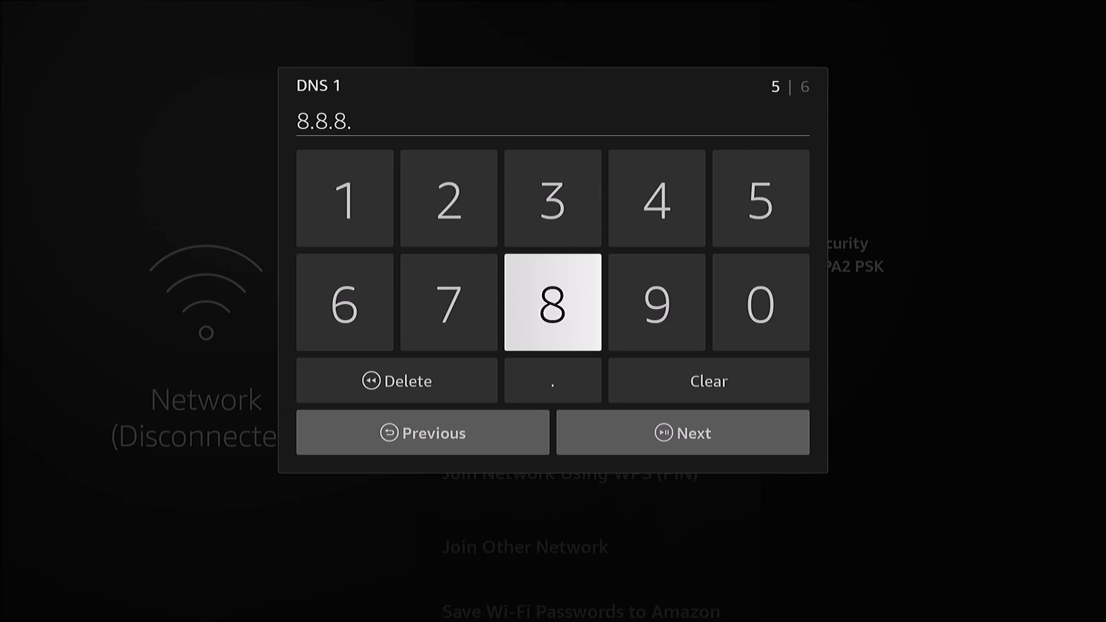
click(552, 303)
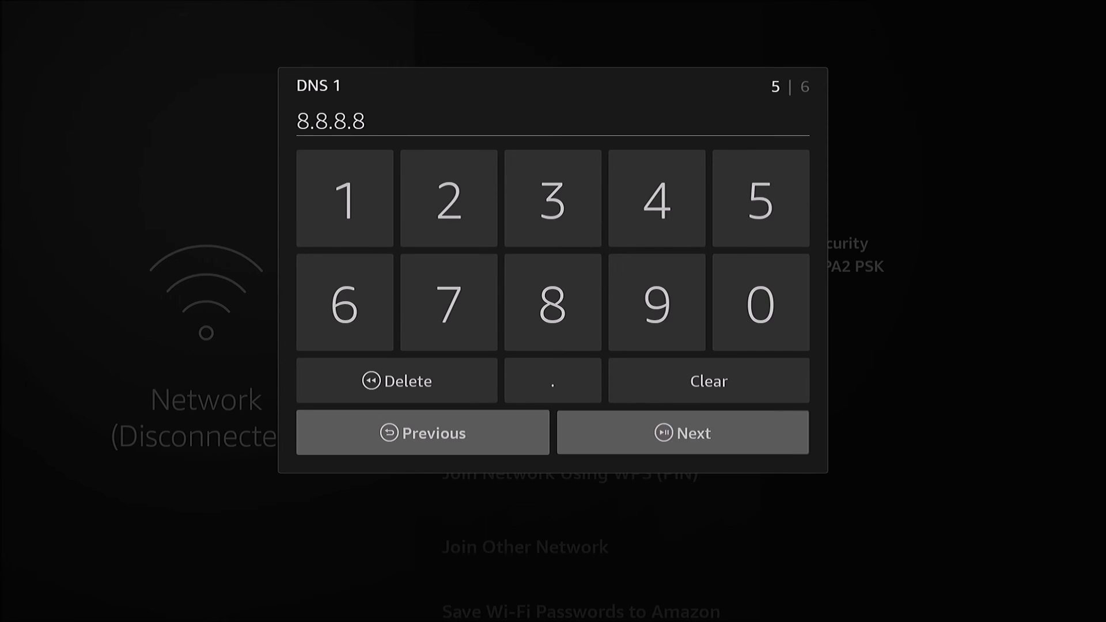
click(680, 432)
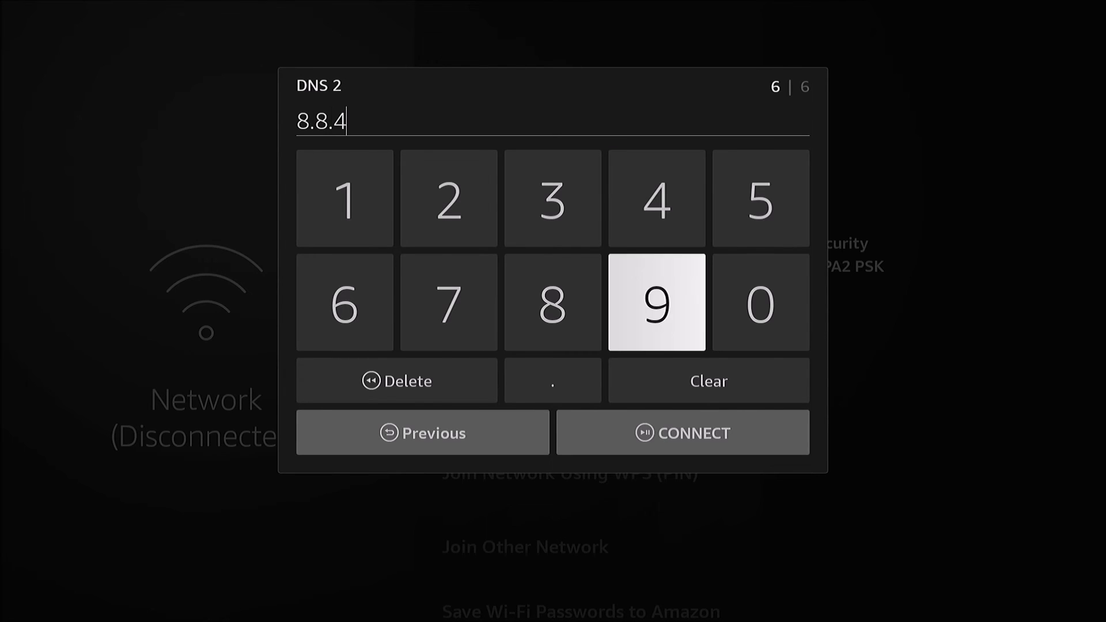
Enter DNS 2 as 8.8.4.4 and connect with the static settings.
click(552, 380)
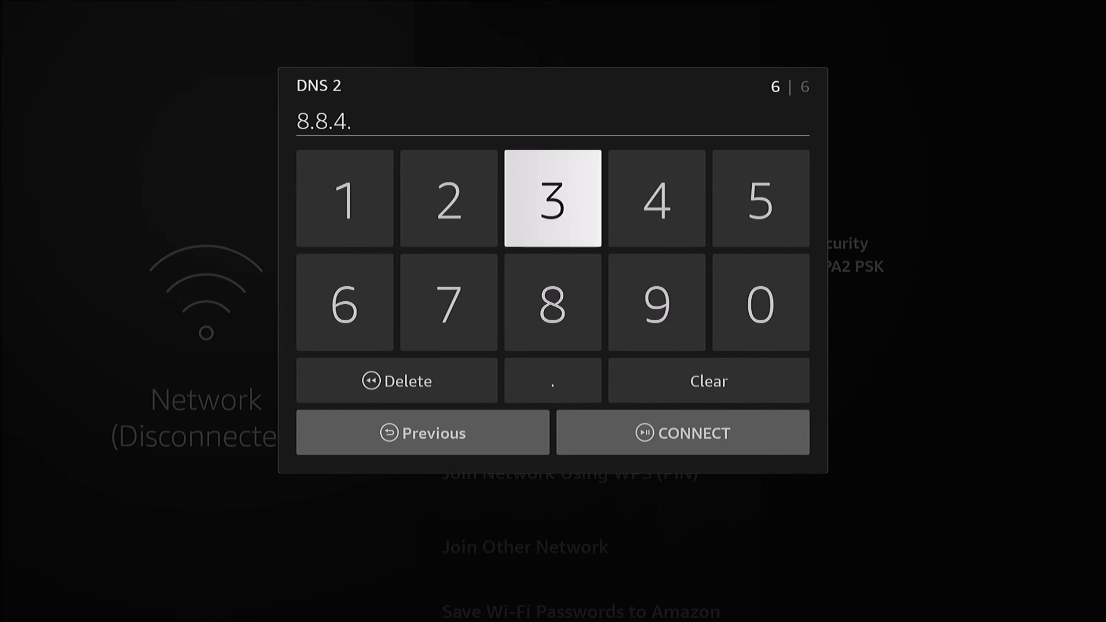
click(681, 433)
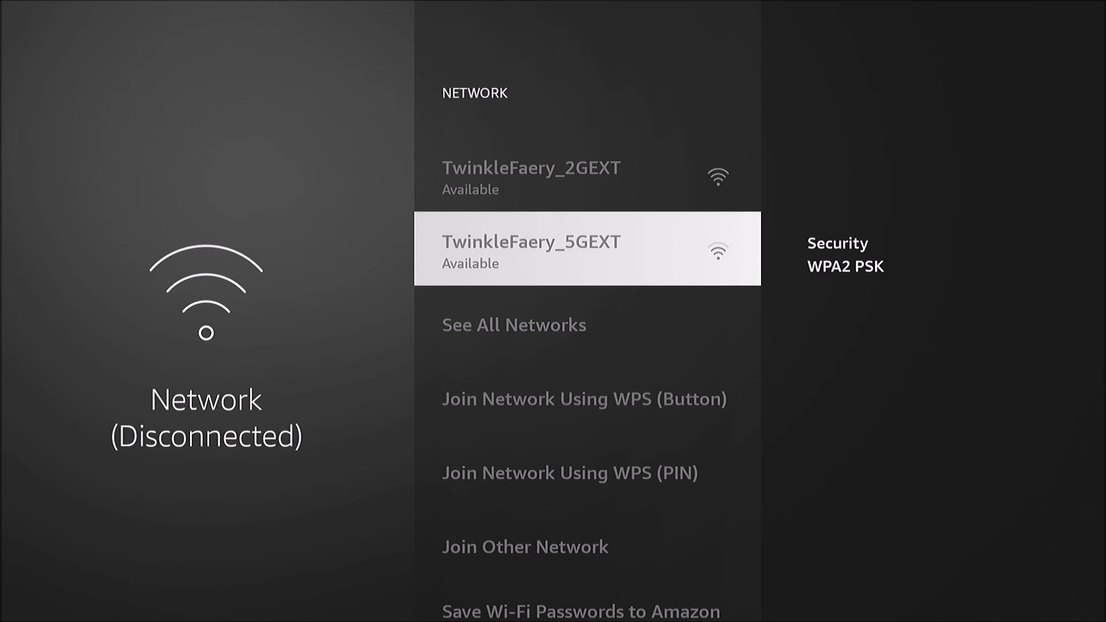
Return to the home screen and reopen Settings from the gear icon.
click(585, 249)
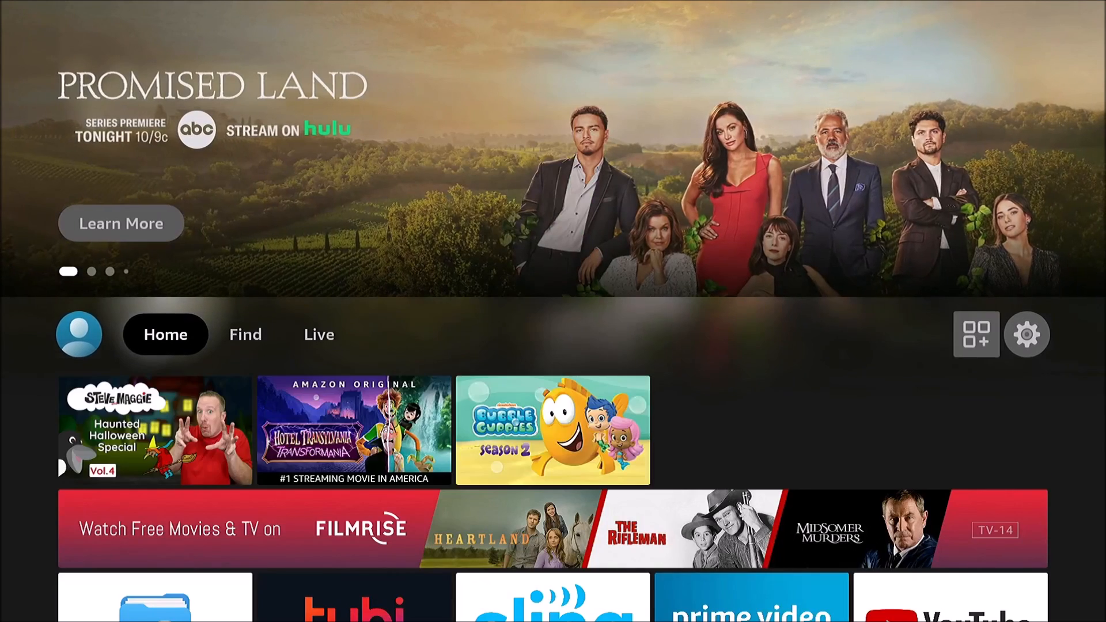
click(1026, 335)
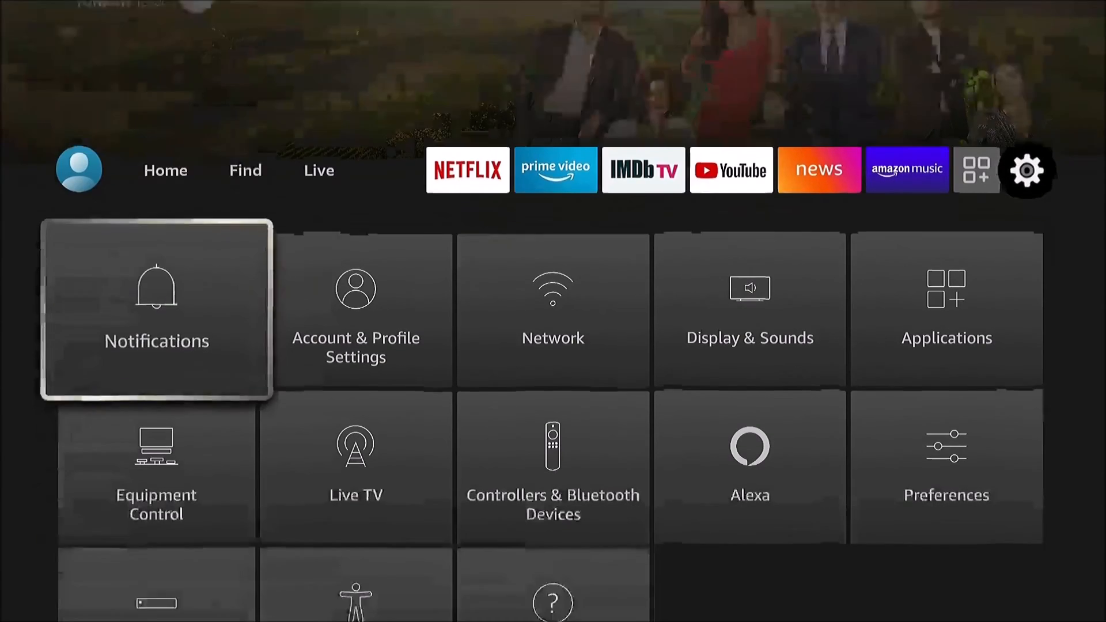